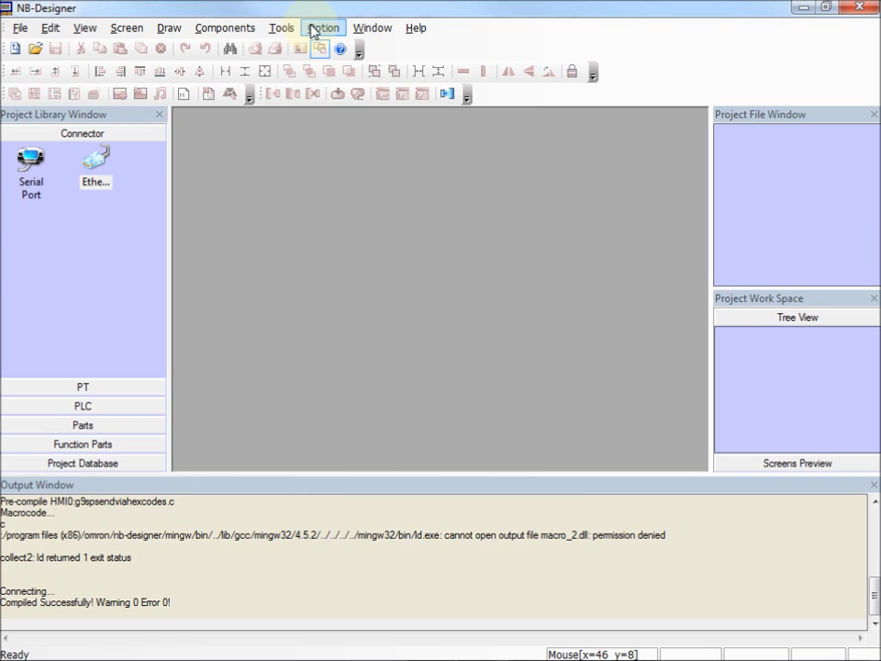
In NB-Designer's Upload dialog, set the communication method to USB
{"action": "left_click", "coordinate": [281, 27]}
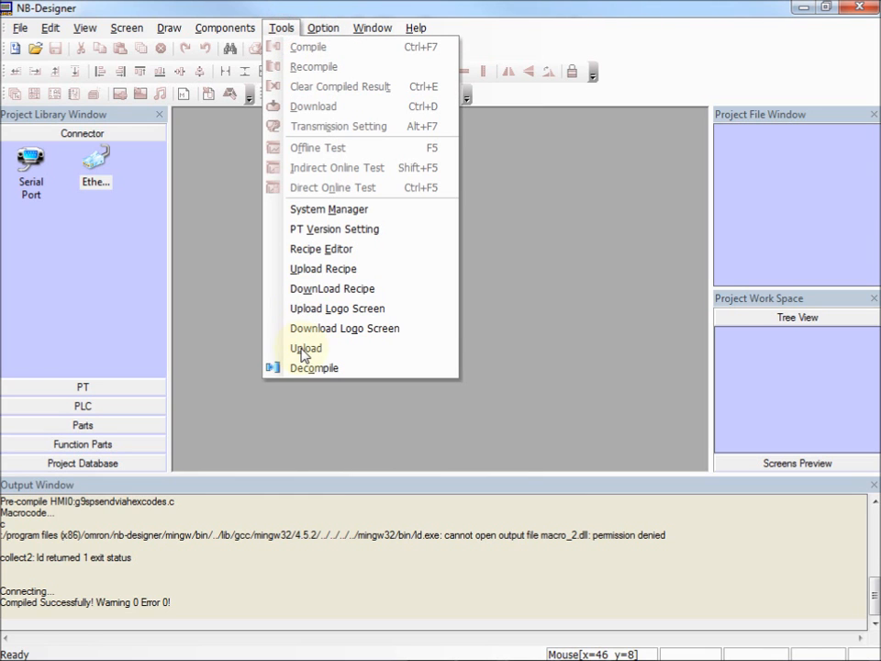
{"action": "left_click", "coordinate": [305, 347]}
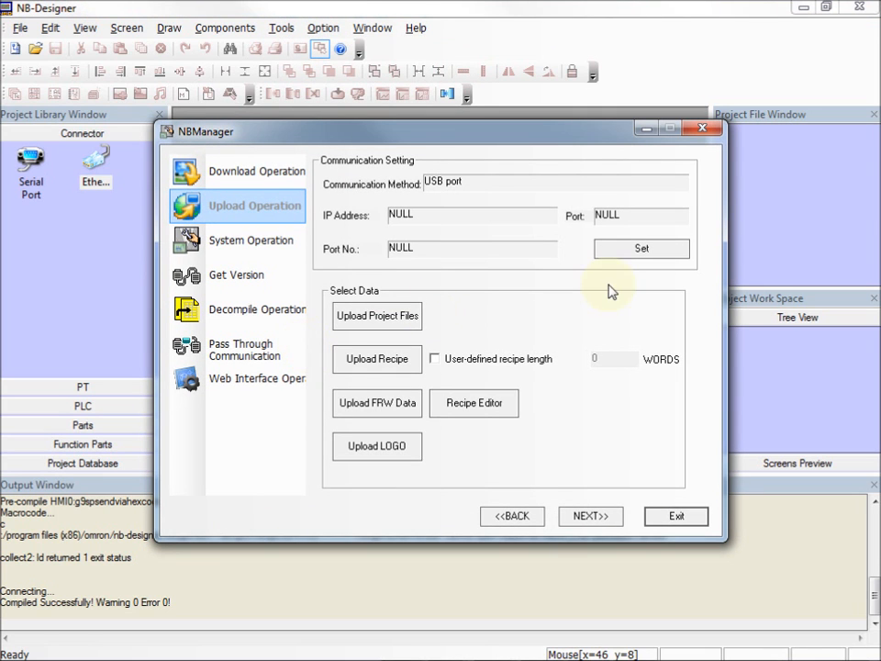
{"action": "left_click", "coordinate": [641, 248]}
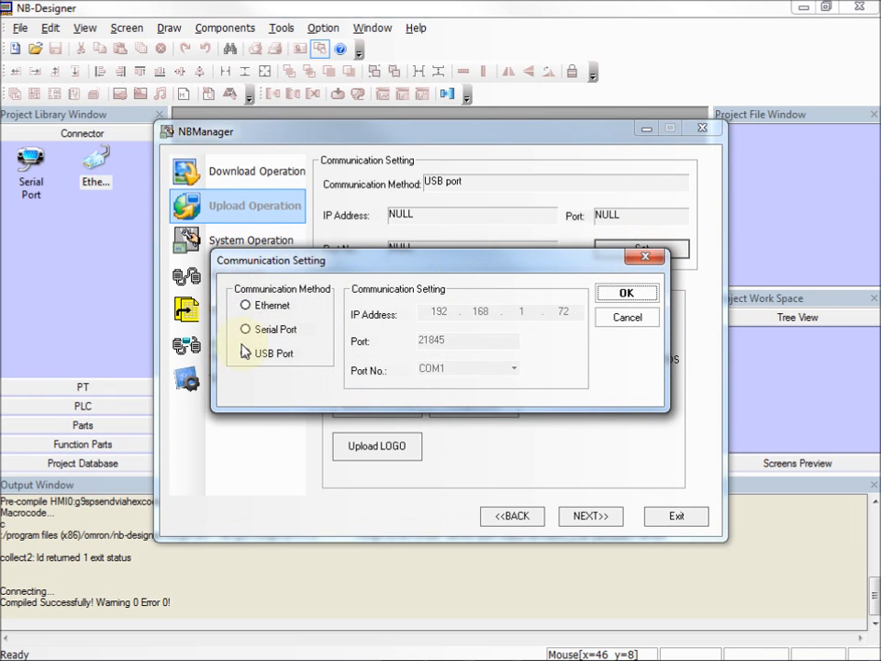
{"action": "left_click", "coordinate": [246, 352]}
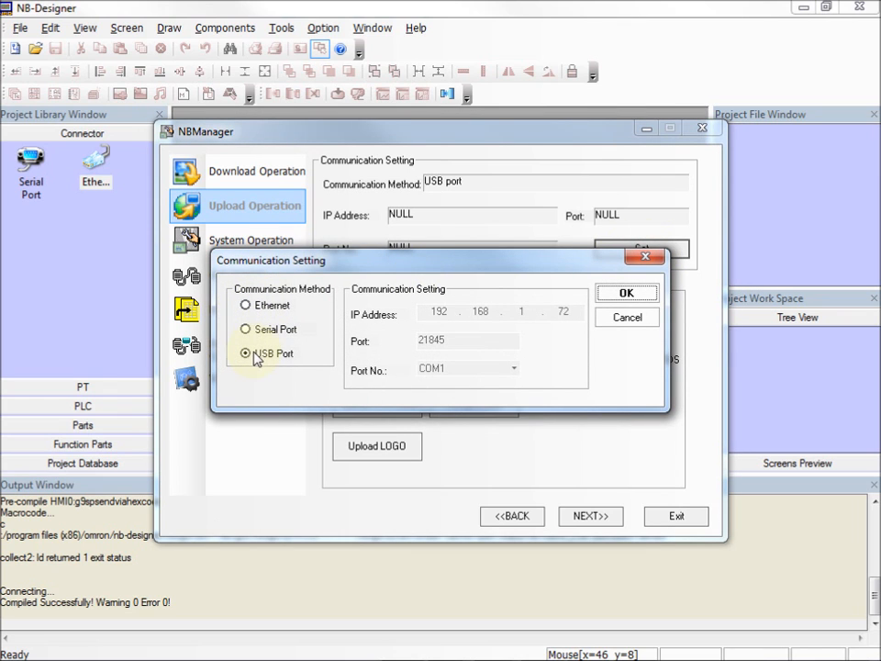
{"action": "left_click", "coordinate": [628, 291]}
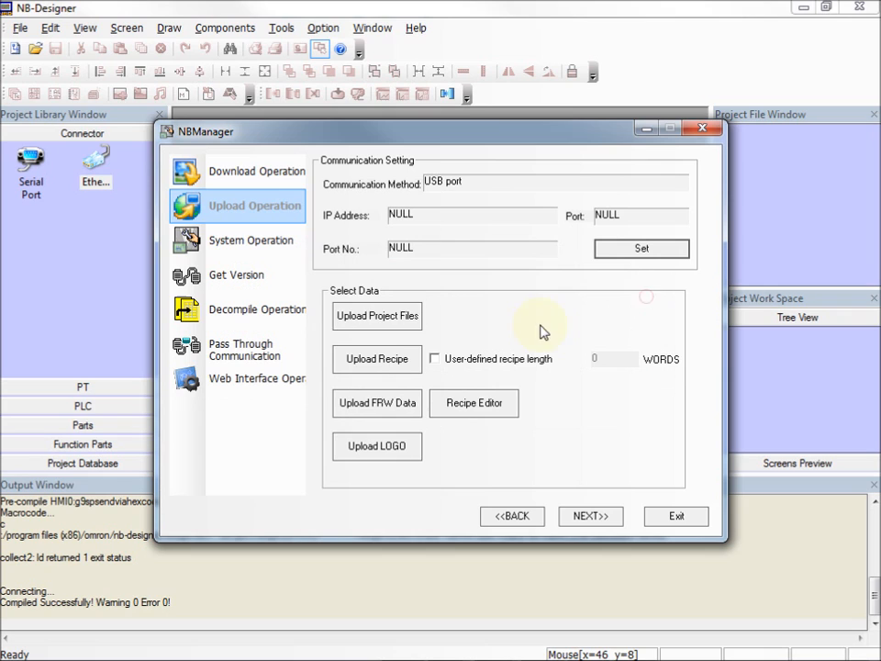
Attempt uploading project files and acknowledge the cannot-open-USB-port and failed-communication messages
{"action": "left_click", "coordinate": [376, 316]}
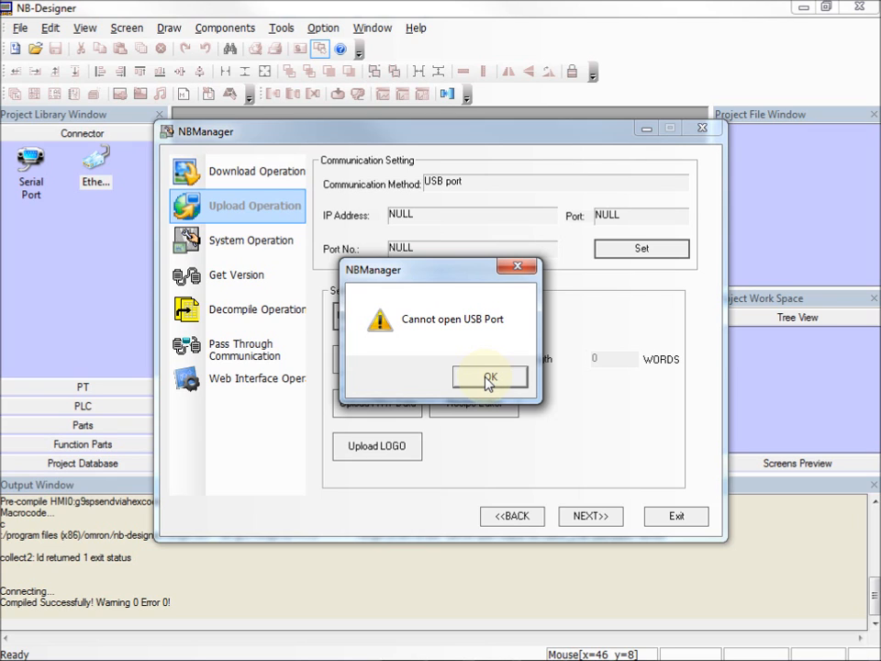
{"action": "left_click", "coordinate": [488, 378]}
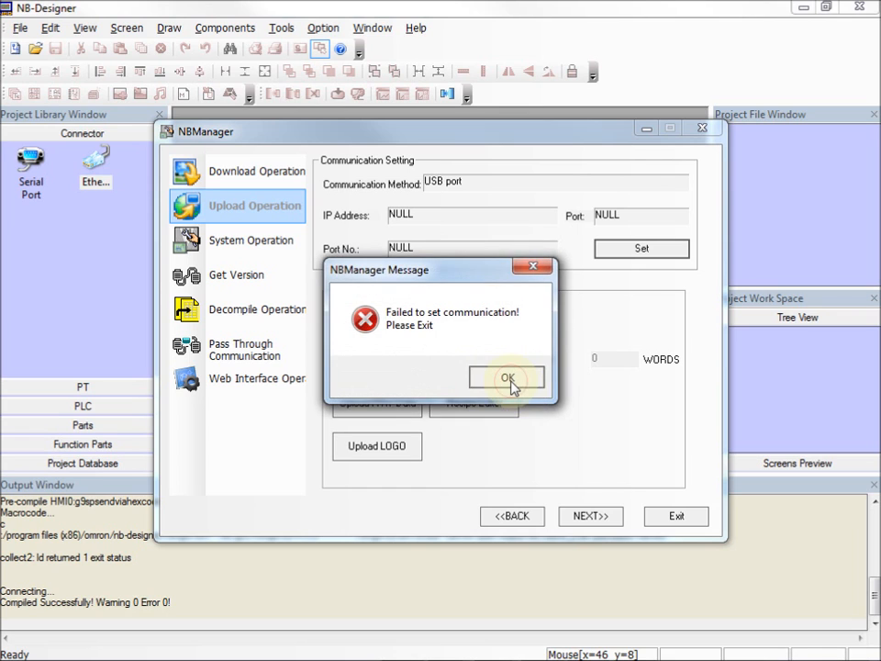
{"action": "left_click", "coordinate": [507, 378]}
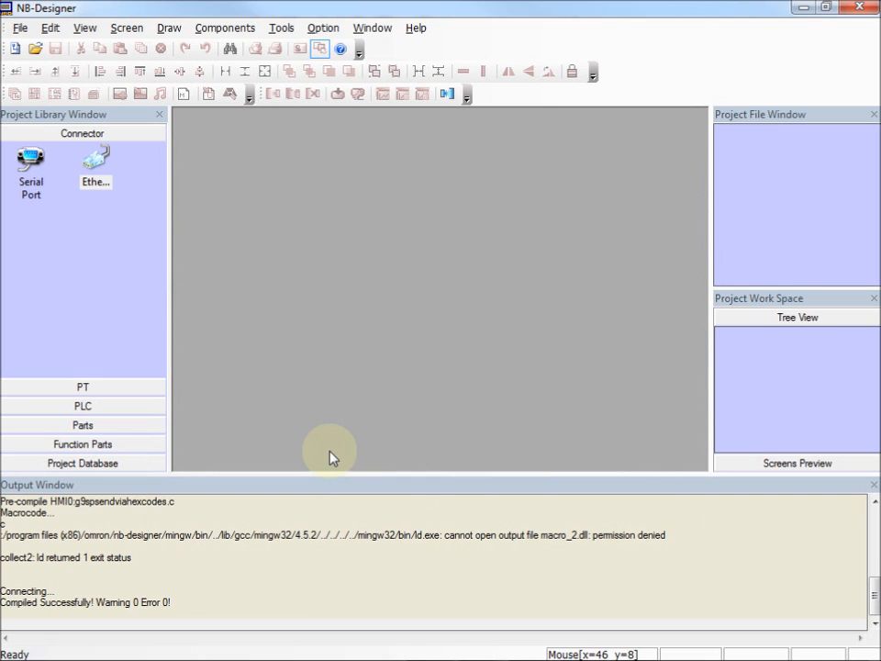
Launch Device Manager via Start search and bring up actions for Gadget Serial v2.4
{"action": "left_click", "coordinate": [18, 647]}
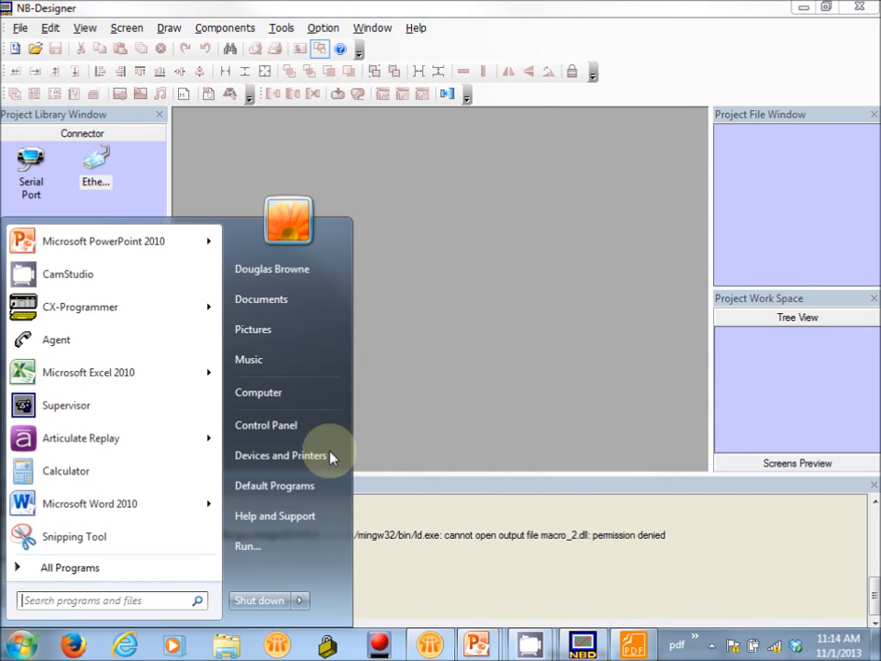
{"action": "type", "text": "device man"}
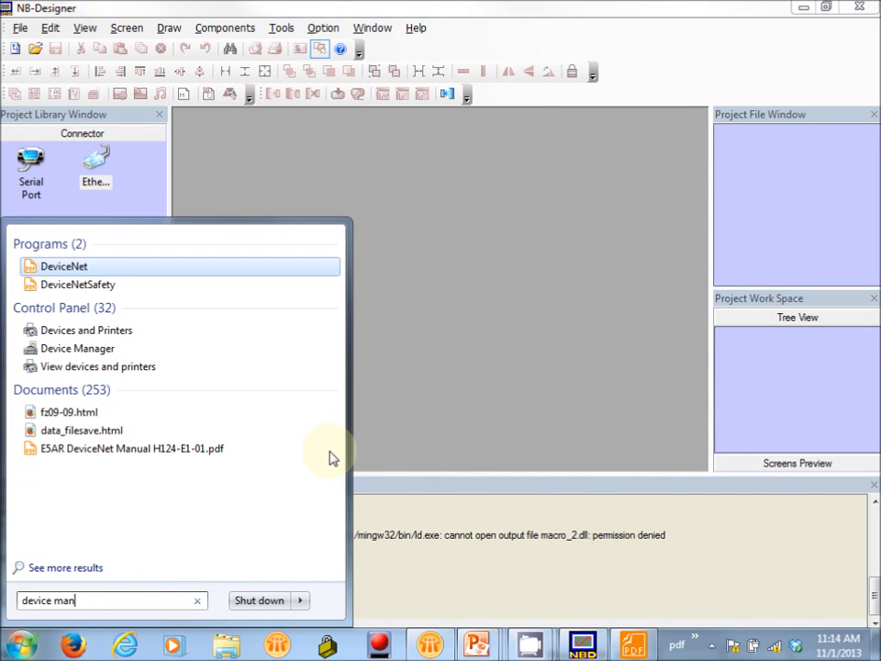
{"action": "left_click", "coordinate": [77, 349]}
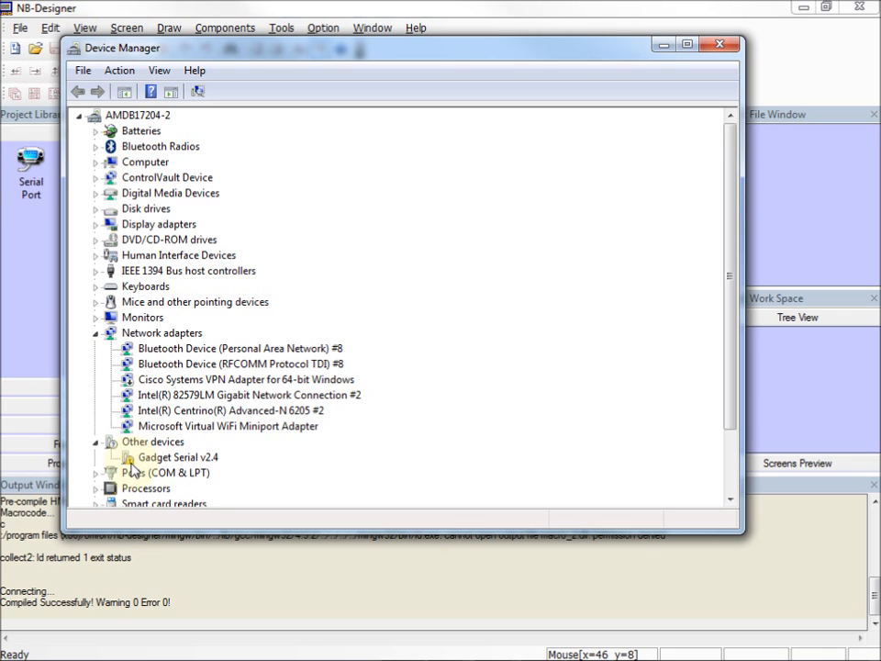
{"action": "mouse_move", "coordinate": [136, 470]}
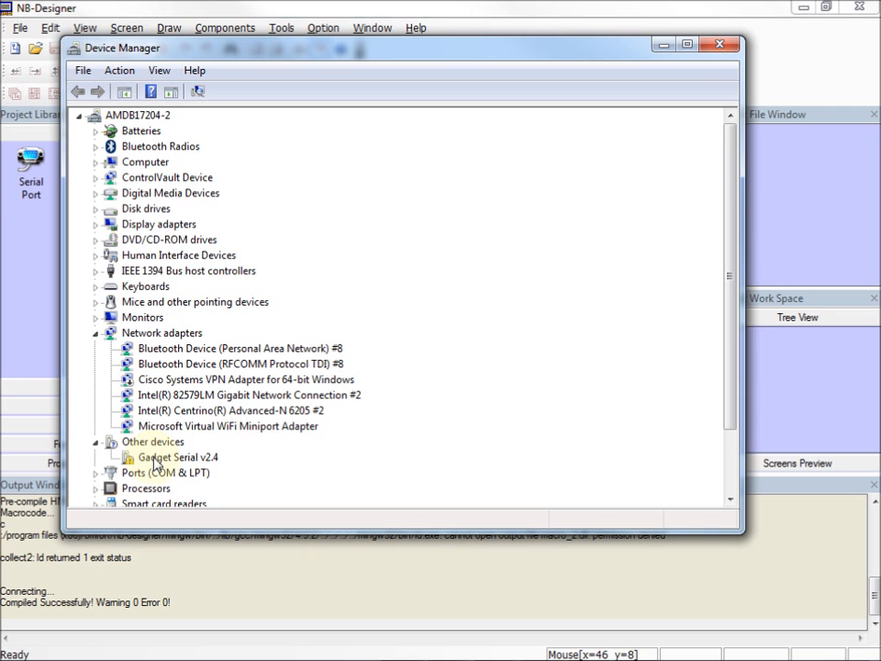
{"action": "right_click", "coordinate": [178, 457]}
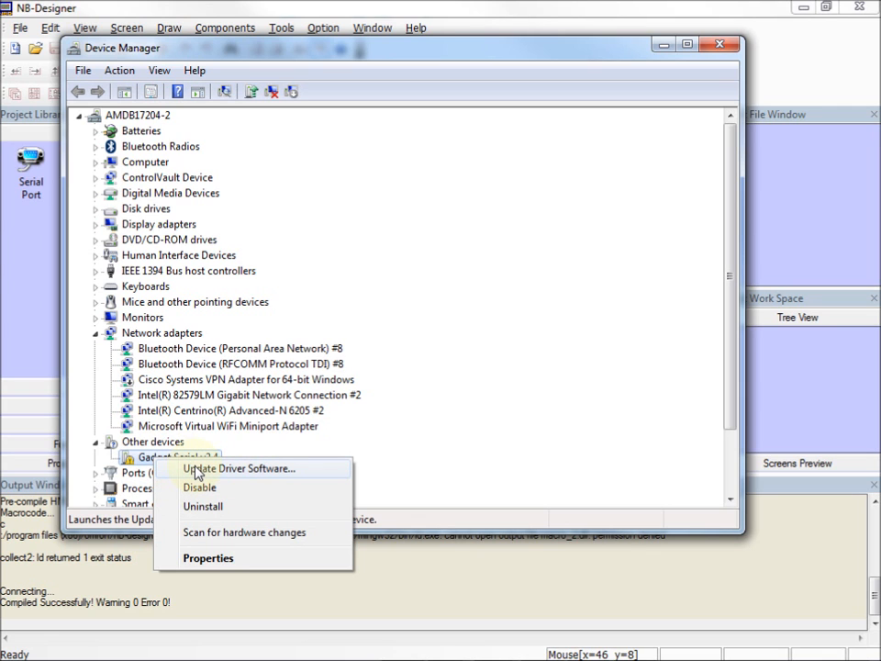
Update the Gadget Serial driver manually from the NB-Designer driver folder so it becomes OMRON HMI USB
{"action": "left_click", "coordinate": [240, 468]}
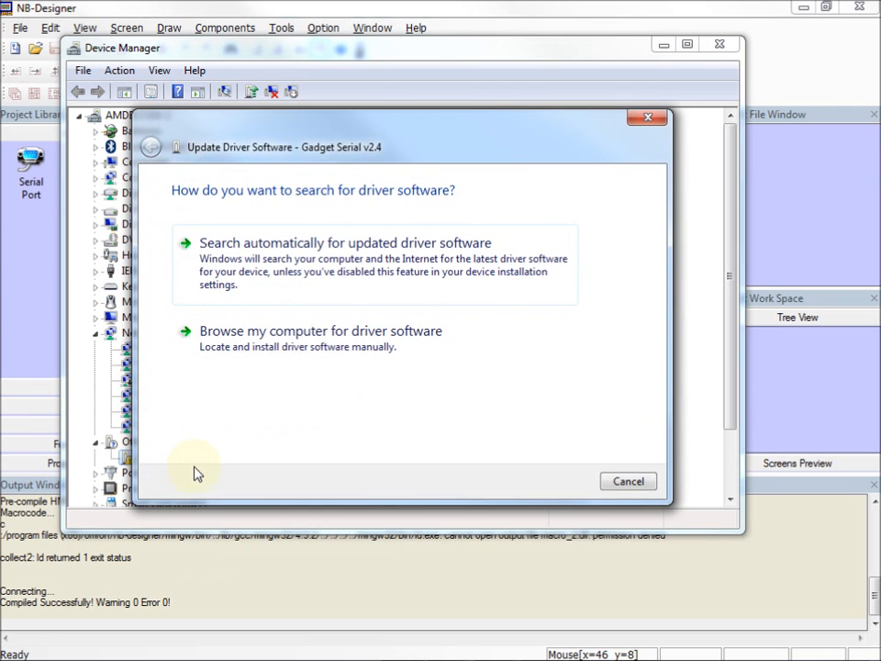
{"action": "mouse_move", "coordinate": [275, 349]}
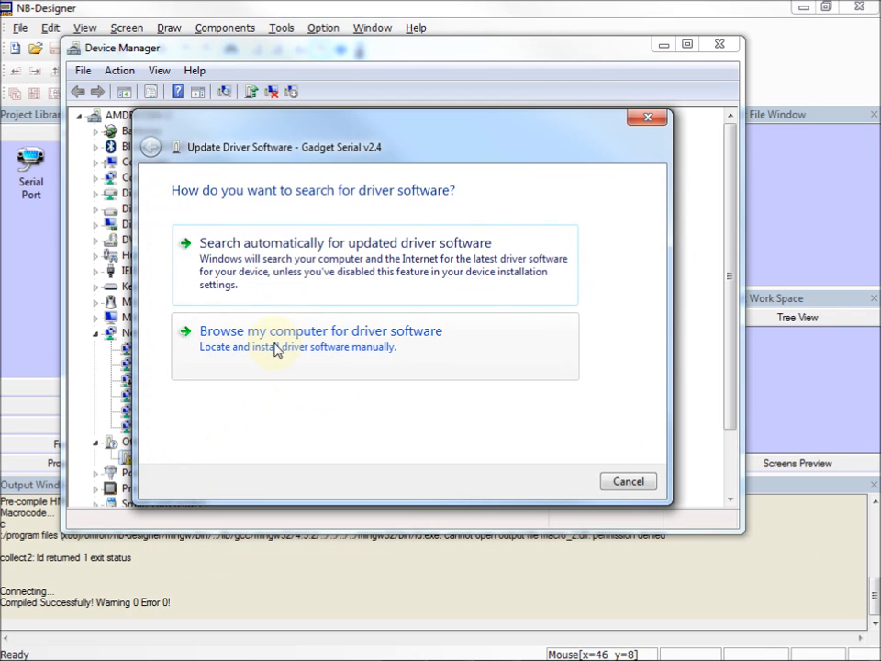
{"action": "left_click", "coordinate": [319, 330]}
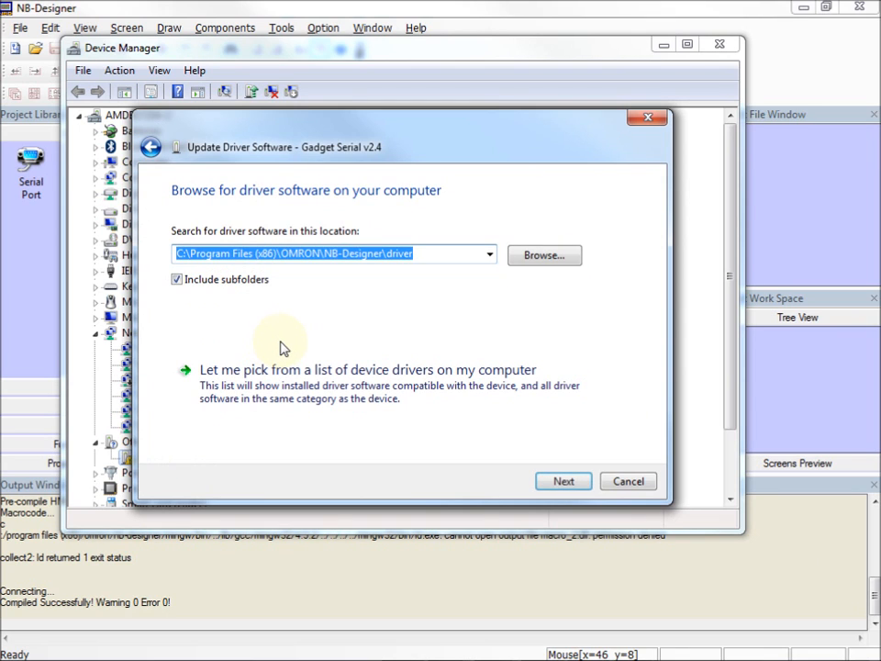
{"action": "mouse_move", "coordinate": [255, 266]}
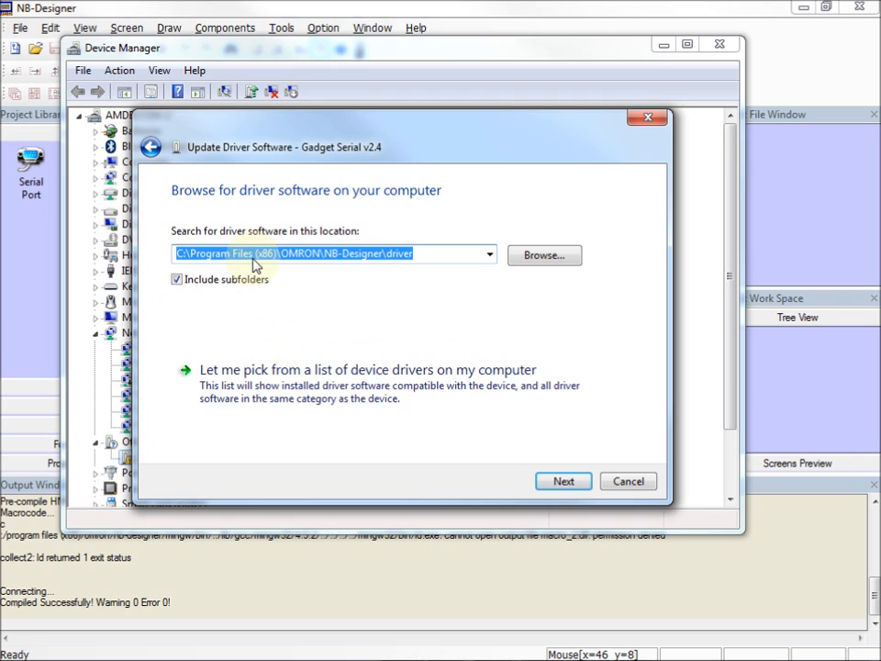
{"action": "mouse_move", "coordinate": [329, 268]}
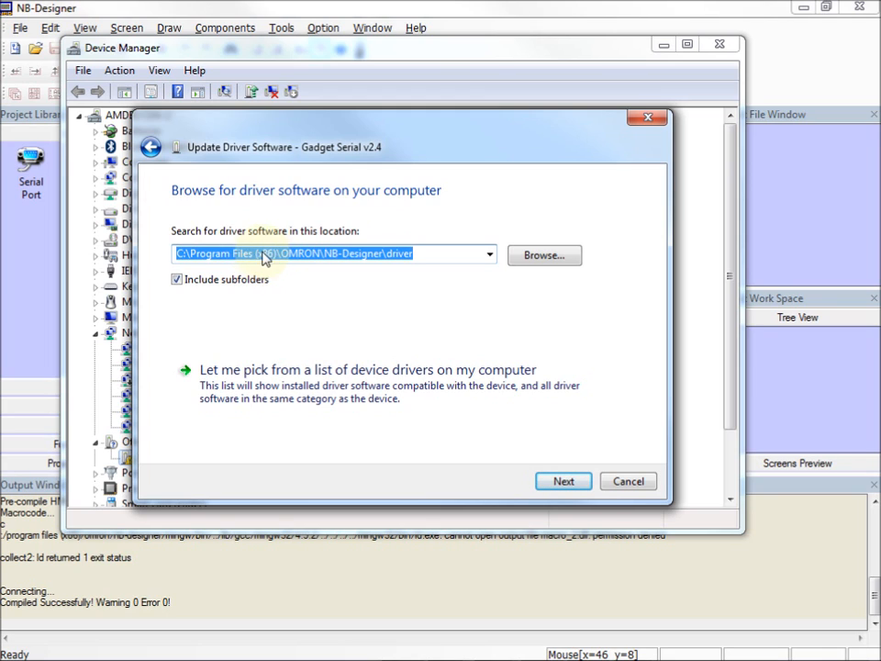
{"action": "mouse_move", "coordinate": [303, 284]}
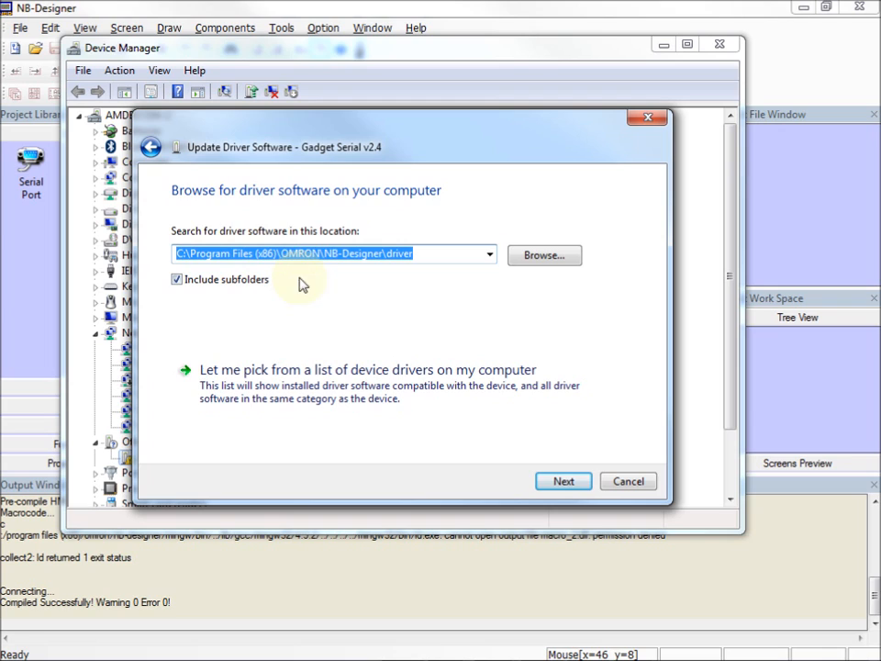
{"action": "mouse_move", "coordinate": [326, 286]}
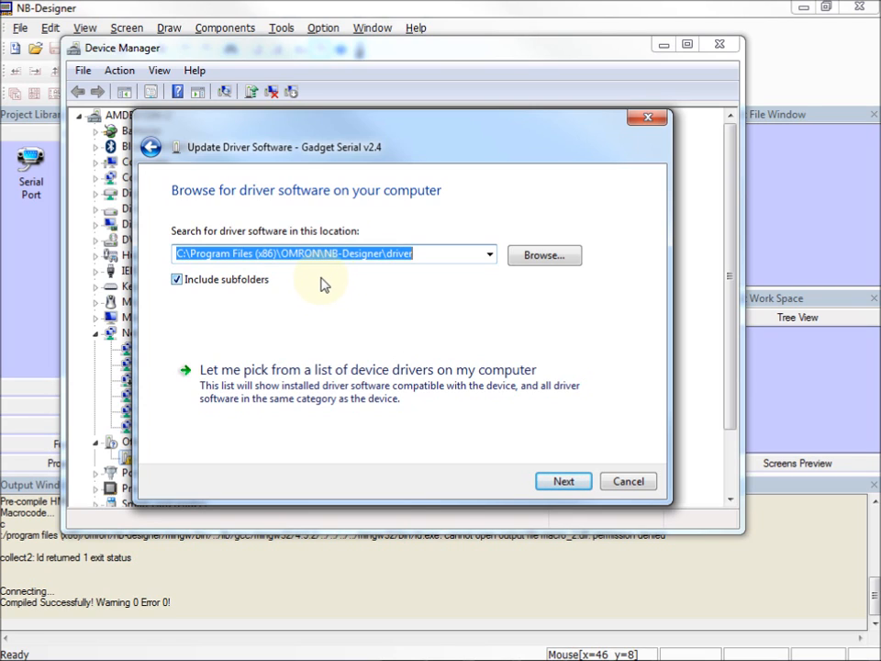
{"action": "mouse_move", "coordinate": [330, 283]}
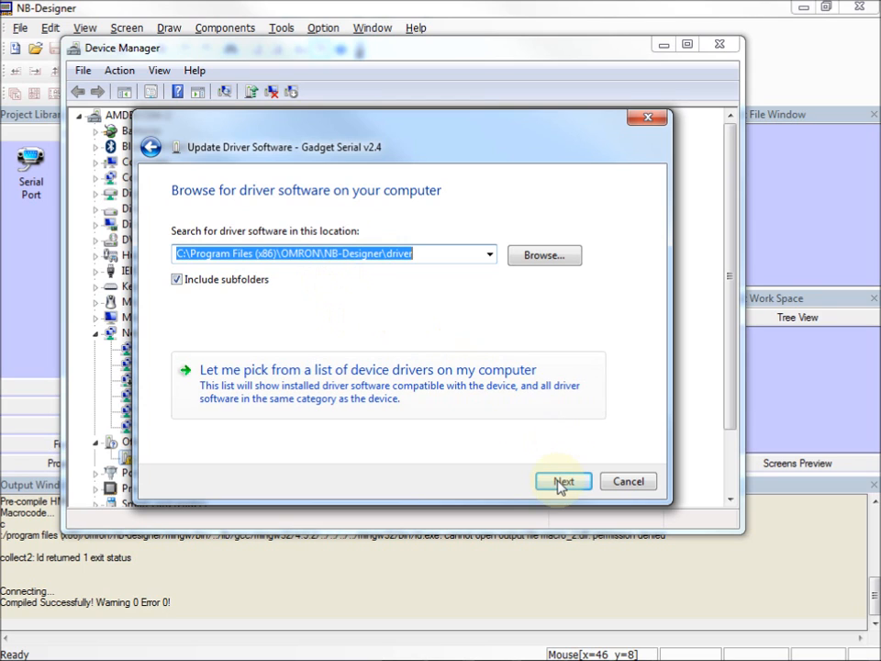
{"action": "left_click", "coordinate": [562, 481]}
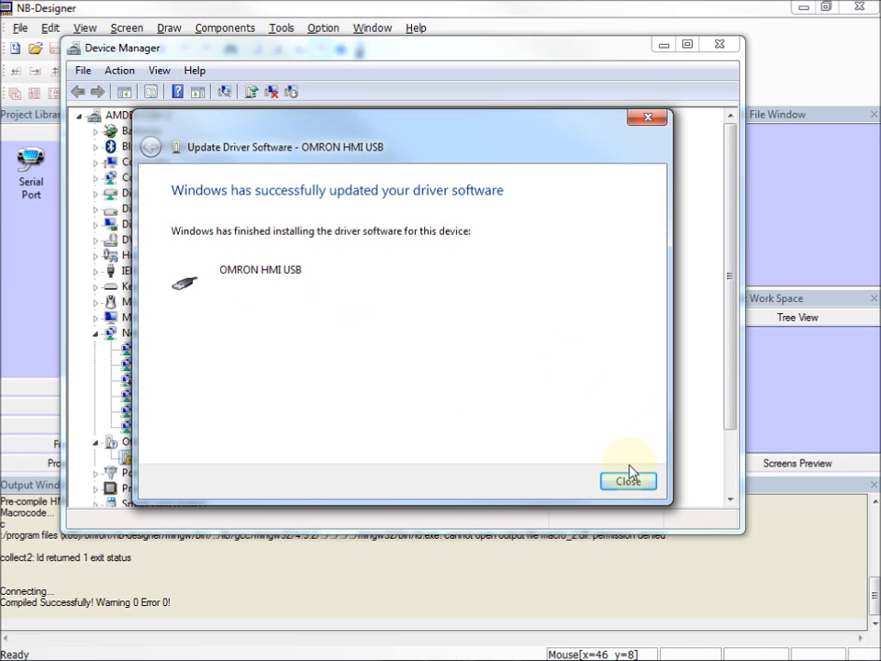
{"action": "left_click", "coordinate": [628, 481]}
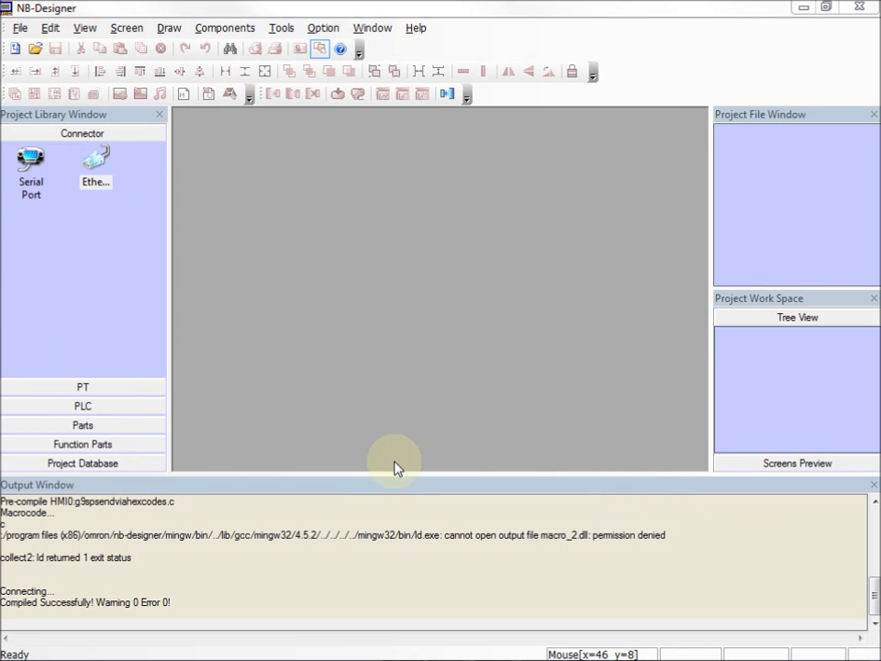
{"action": "mouse_move", "coordinate": [367, 309]}
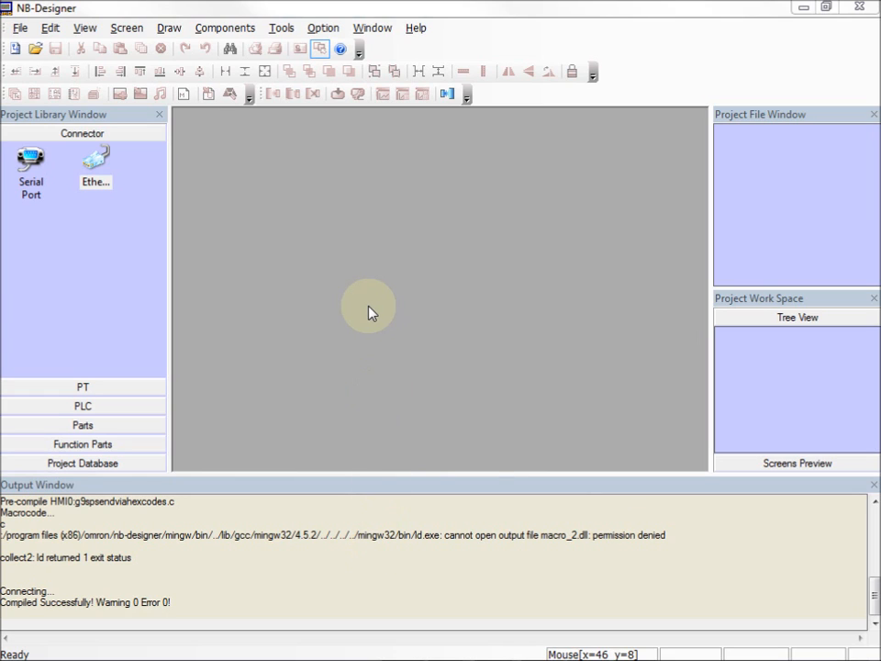
{"action": "mouse_move", "coordinate": [330, 267]}
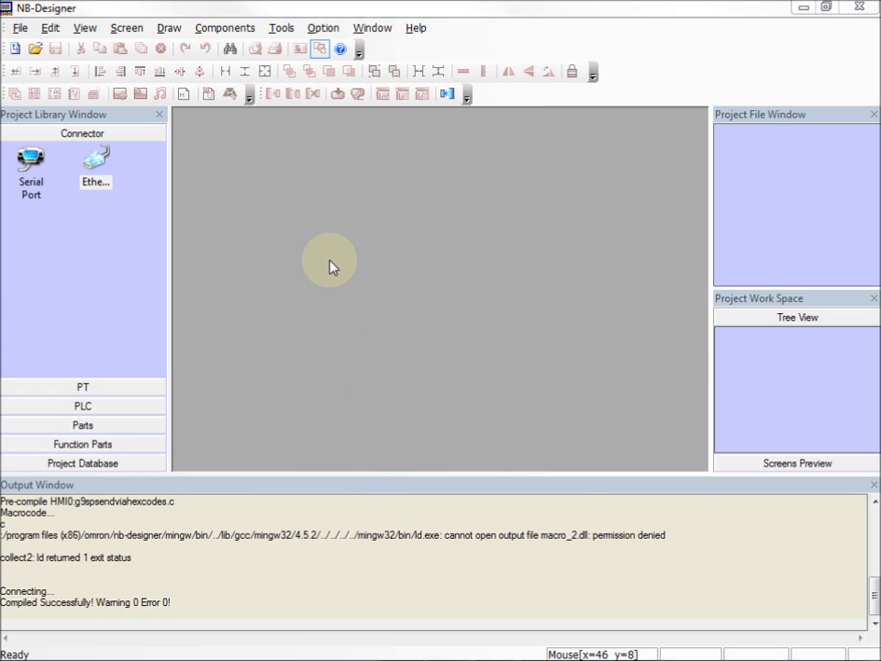
Upload the terminal's project files over USB and save them as asdf.pkg in Documents
{"action": "left_click", "coordinate": [281, 28]}
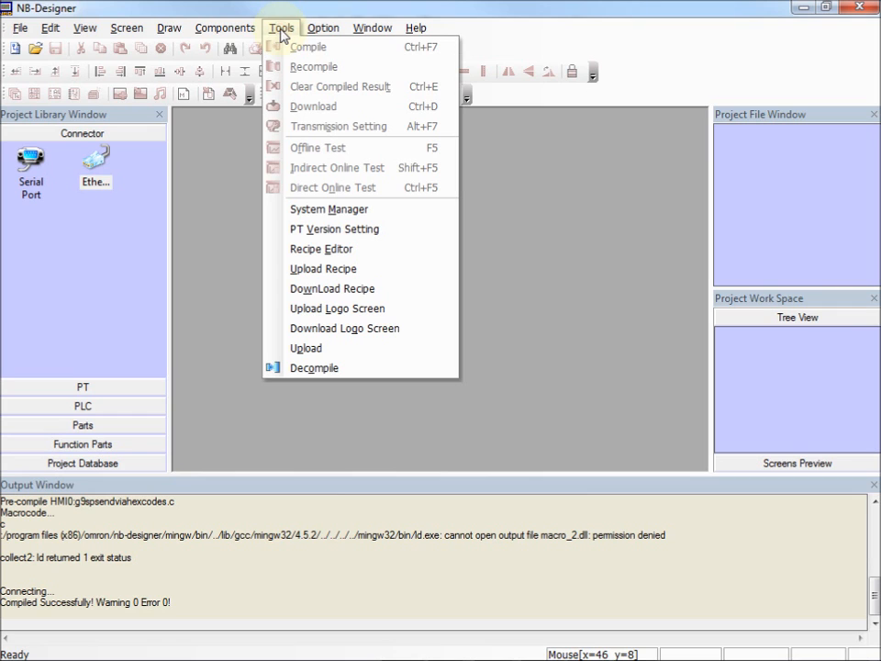
{"action": "left_click", "coordinate": [305, 347]}
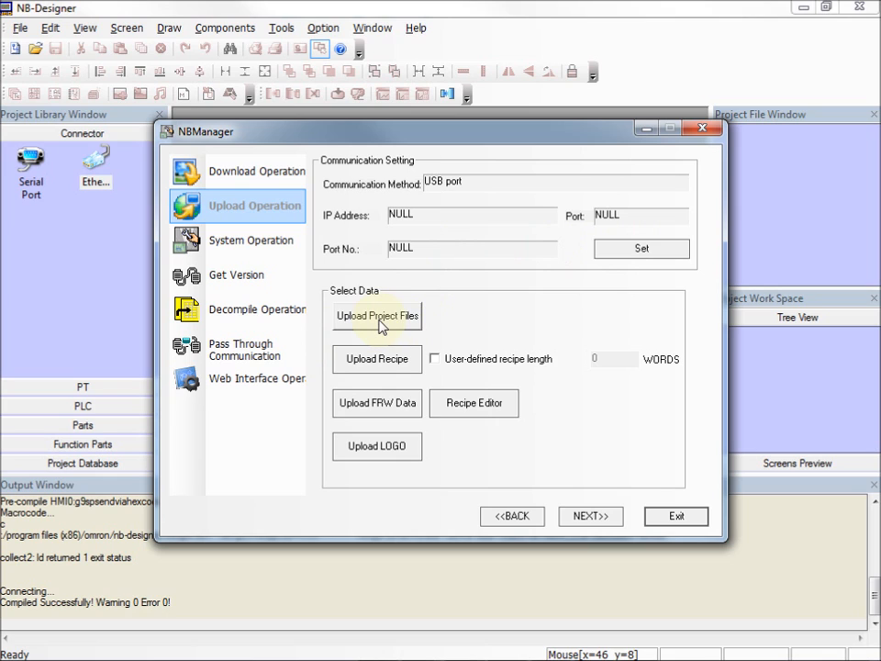
{"action": "left_click", "coordinate": [376, 316]}
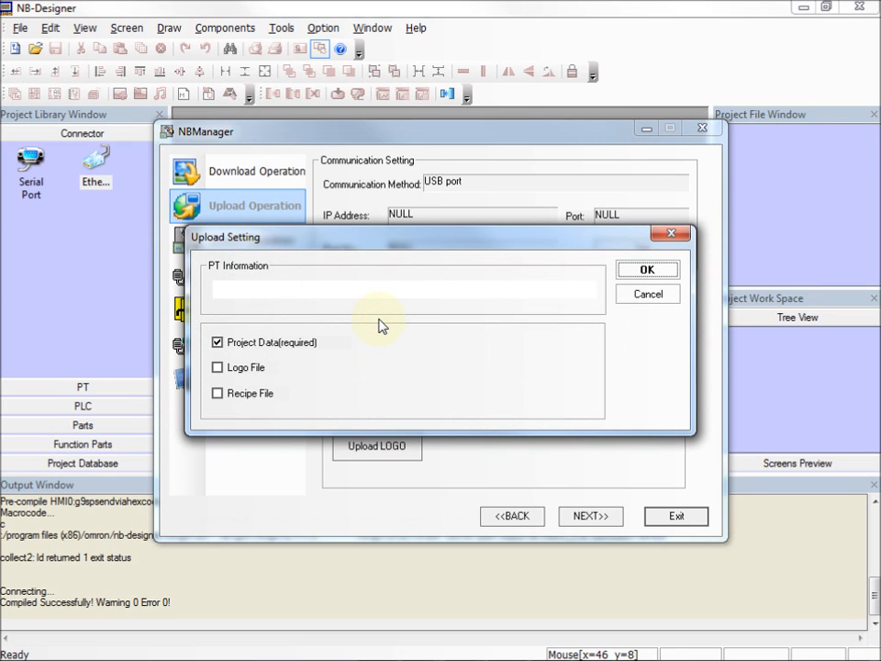
{"action": "mouse_move", "coordinate": [647, 269]}
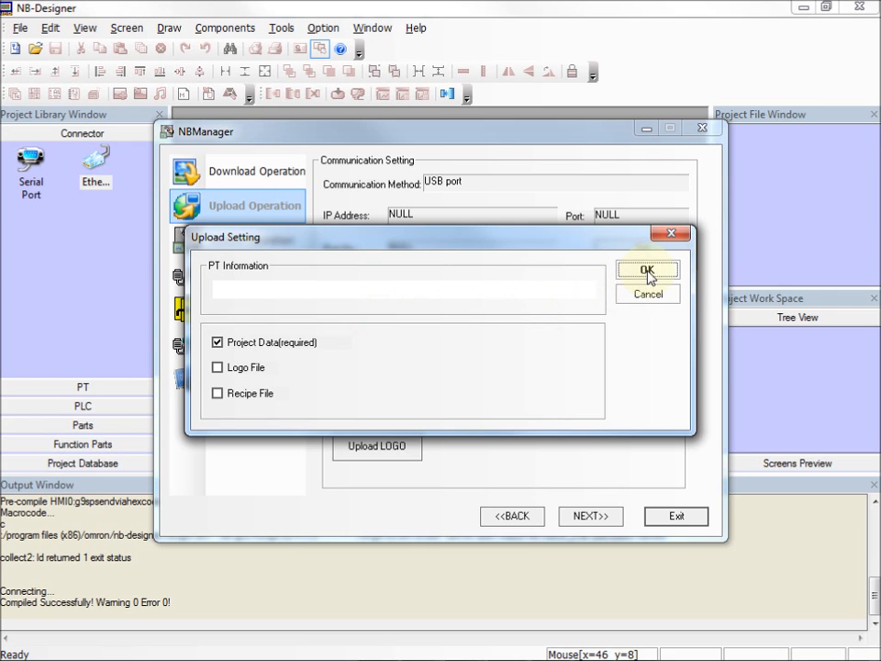
{"action": "left_click", "coordinate": [646, 270]}
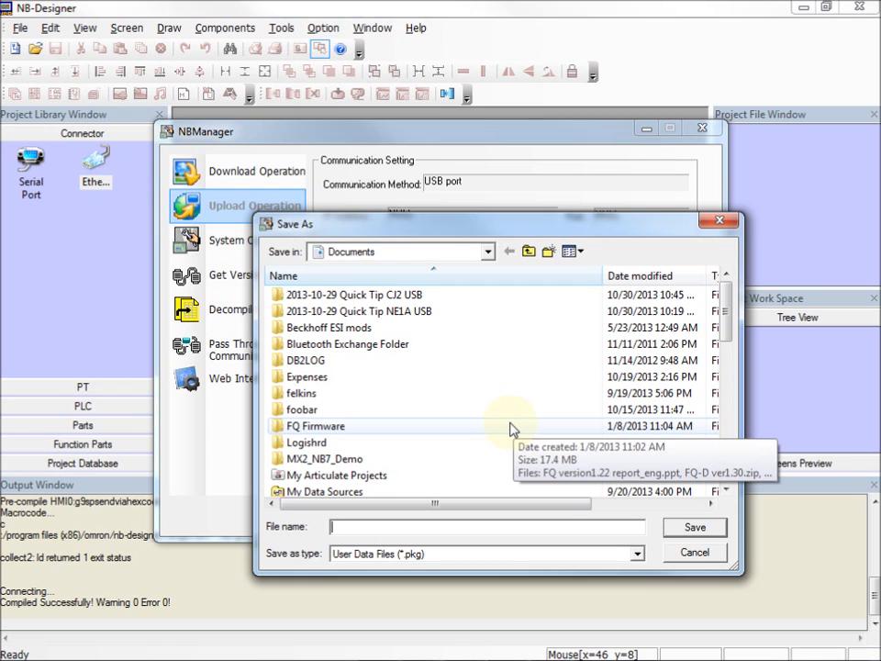
{"action": "type", "text": "asdf"}
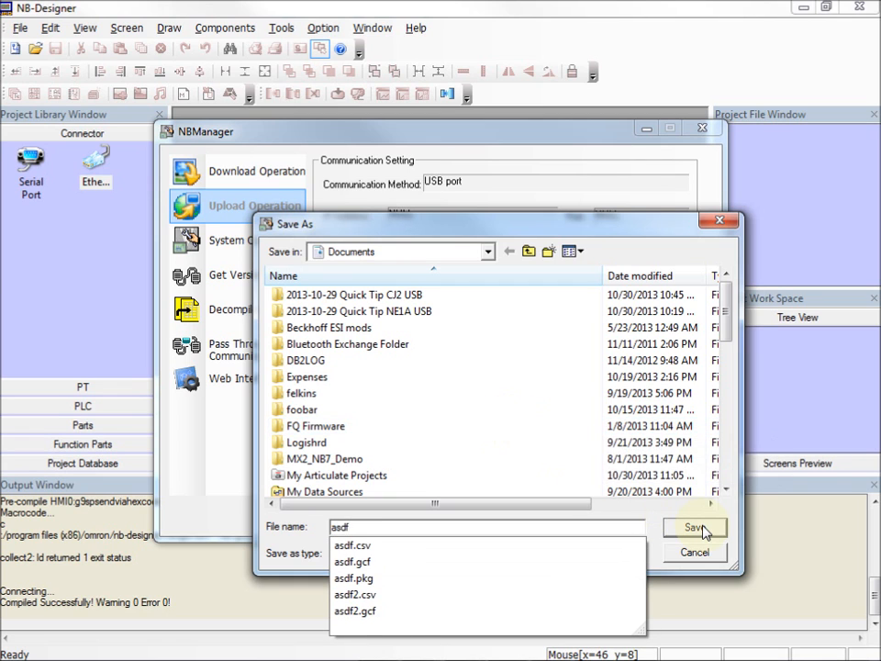
{"action": "left_click", "coordinate": [694, 529]}
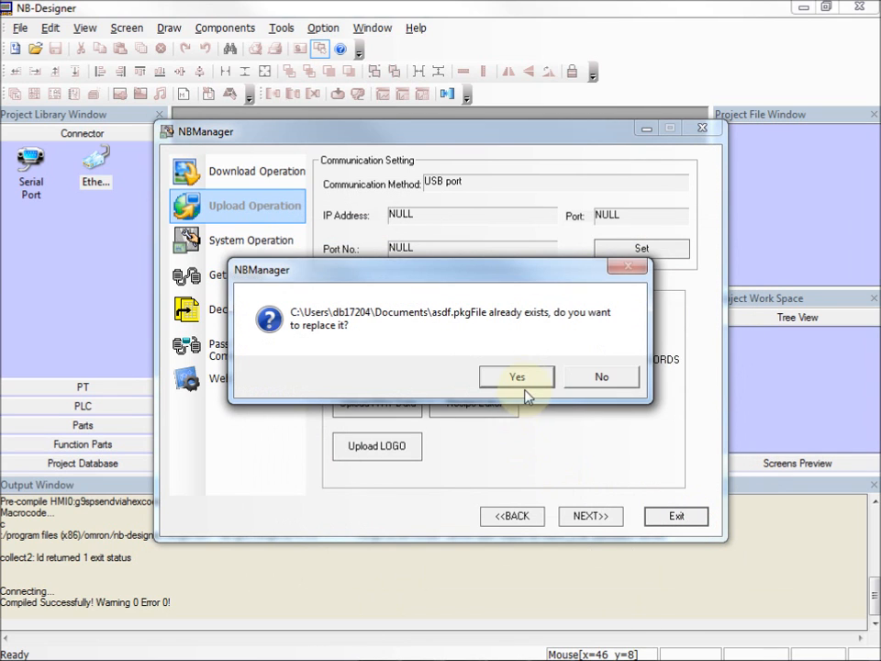
Overwrite asdf.pkg, supply the upload password, and acknowledge 'Upload succeeded!'
{"action": "left_click", "coordinate": [517, 377]}
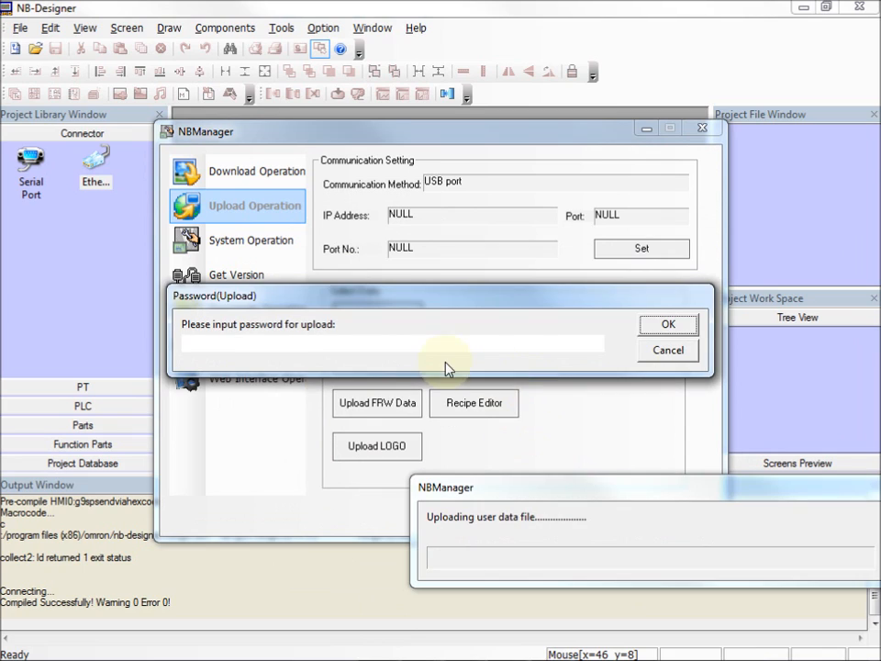
{"action": "left_click", "coordinate": [393, 343]}
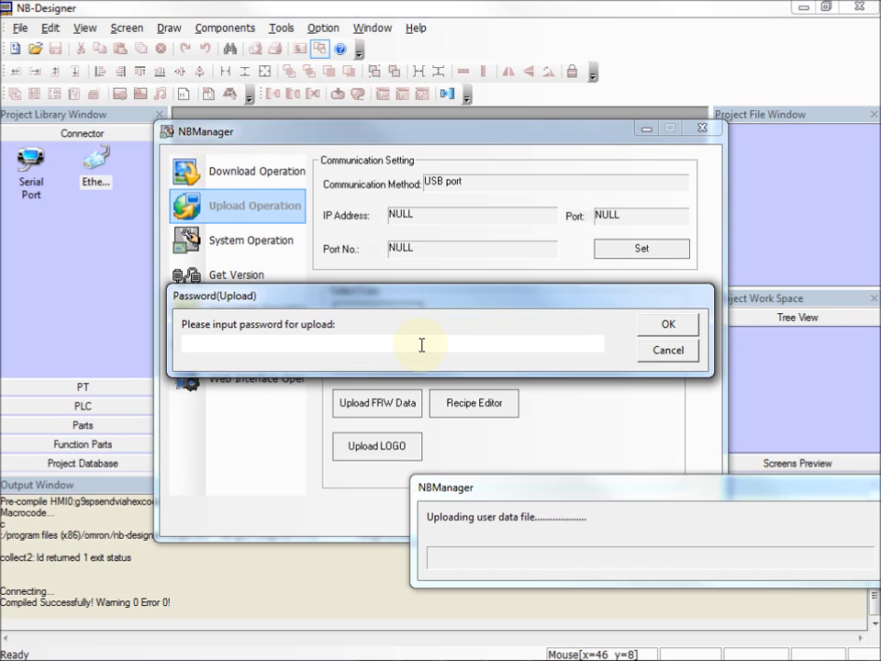
{"action": "type", "text": "***"}
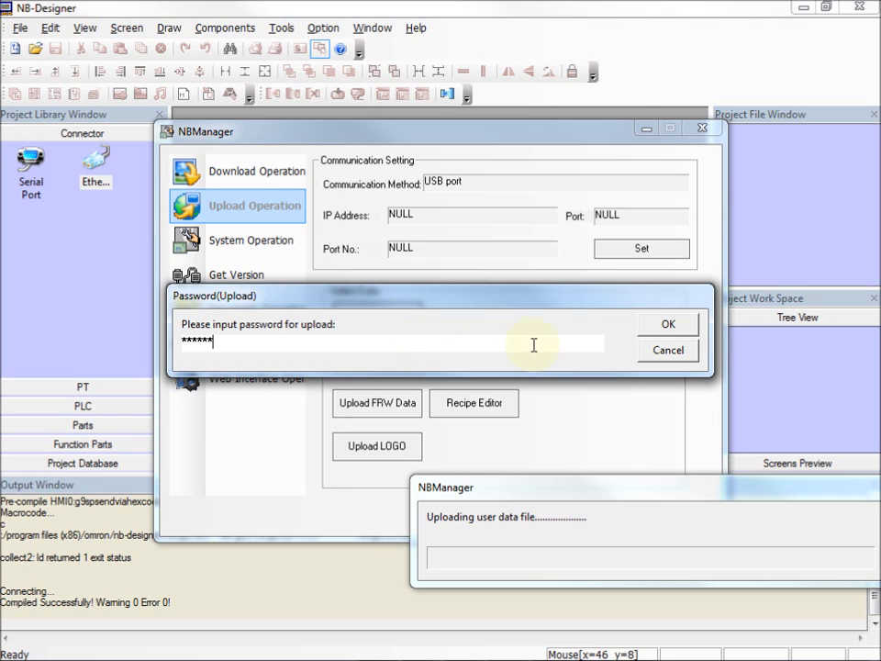
{"action": "left_click", "coordinate": [668, 323]}
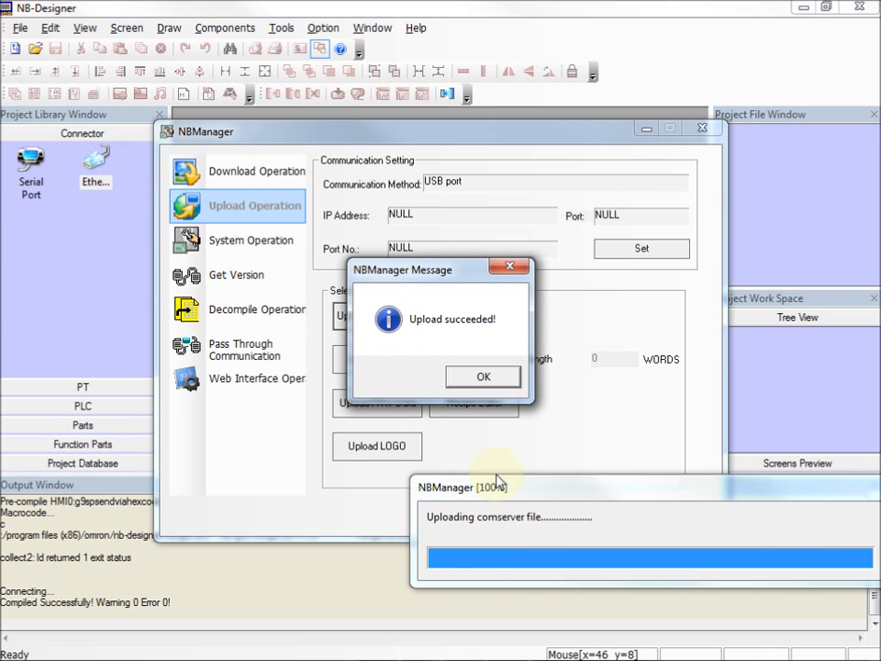
{"action": "left_click", "coordinate": [483, 376]}
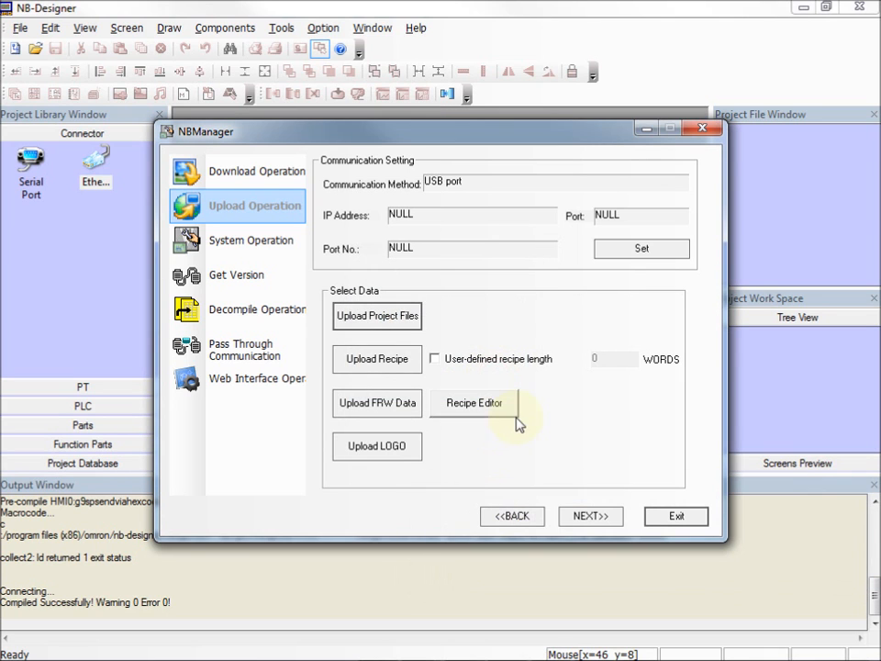